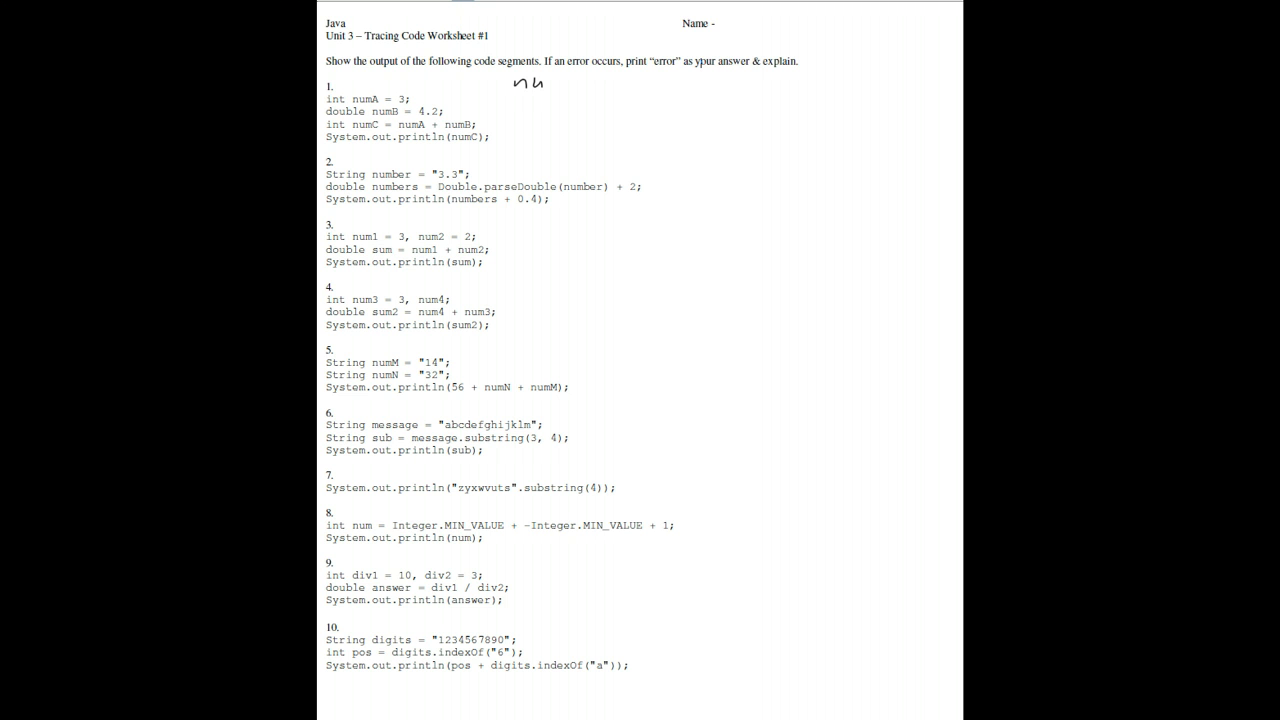
type("numA")
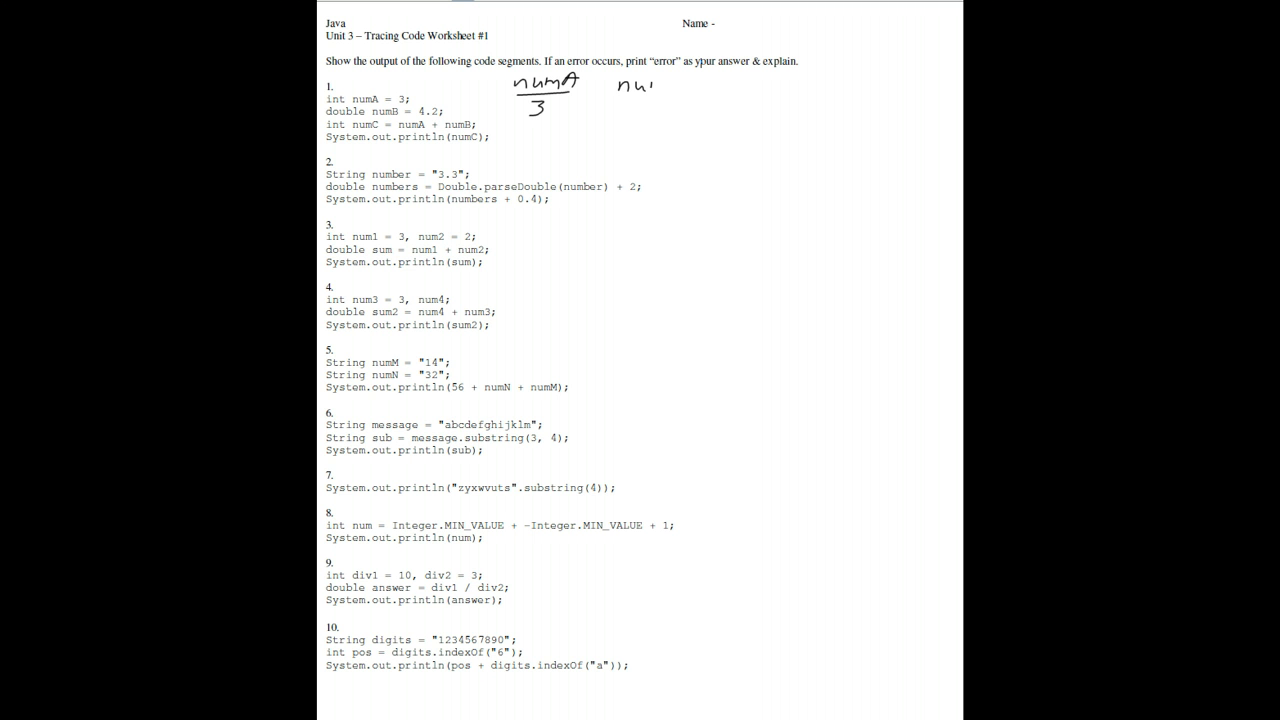
type("mB")
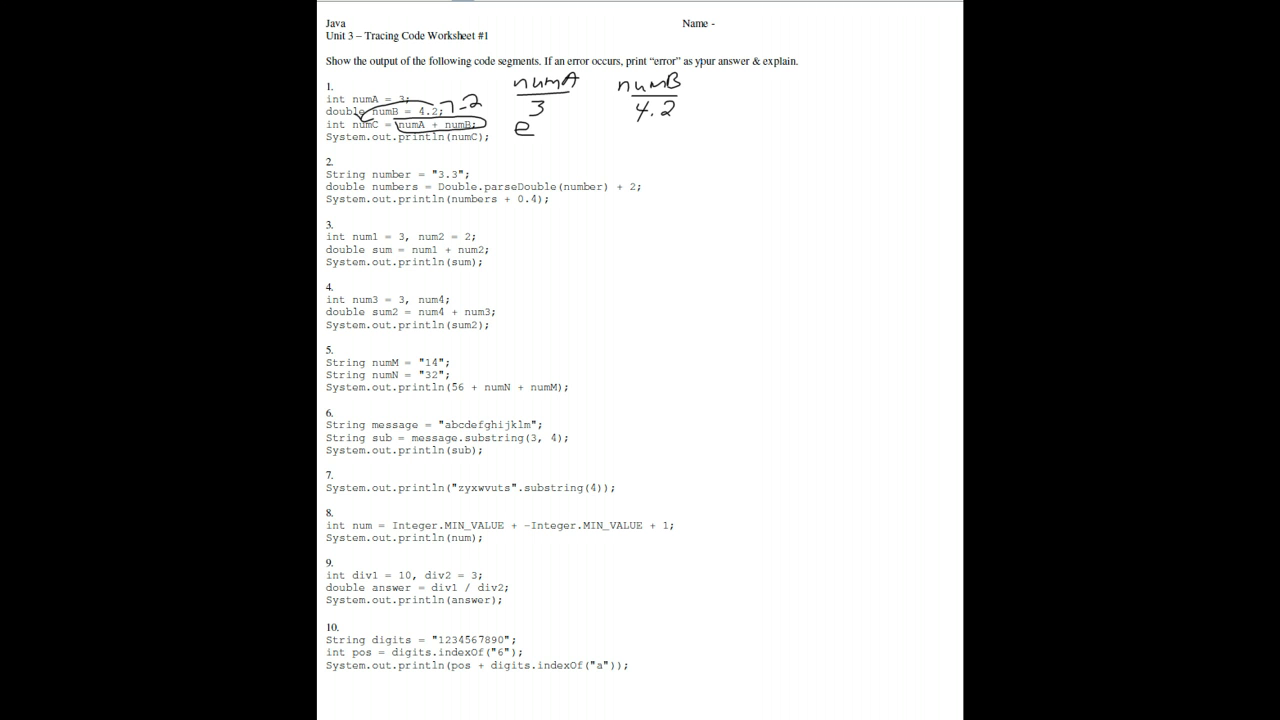
type("error Can't store a doubl")
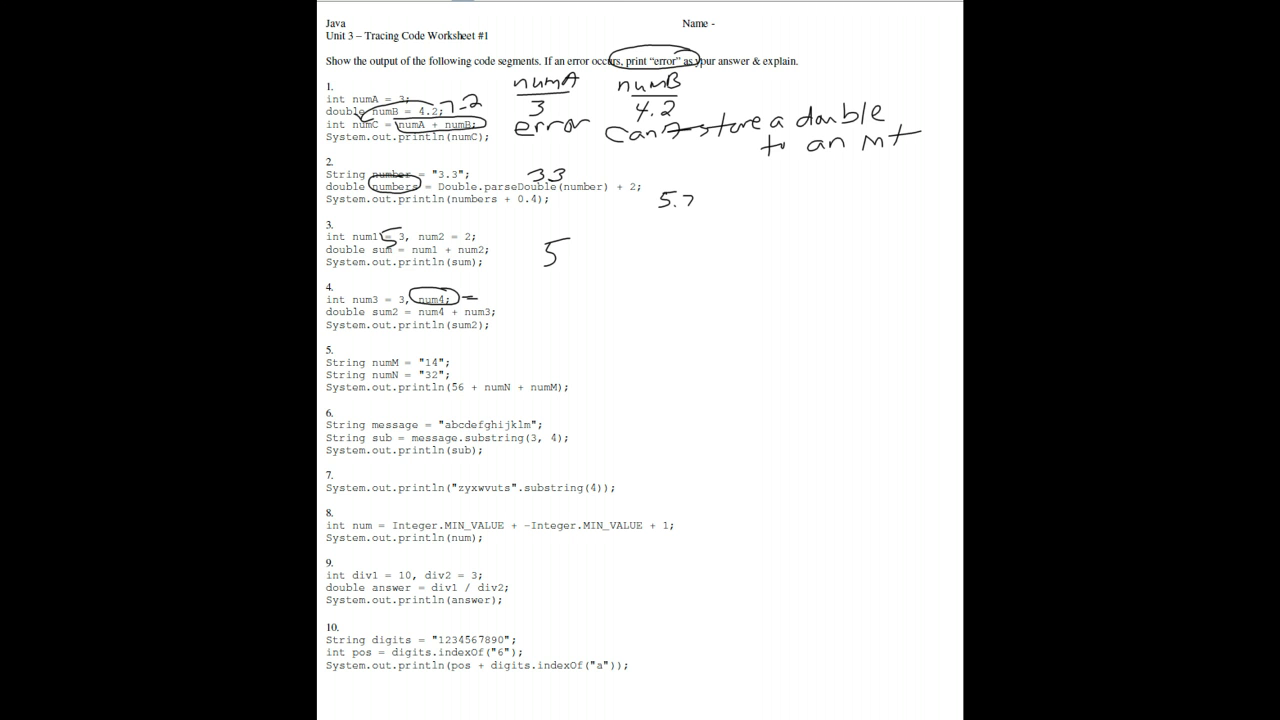
type("error")
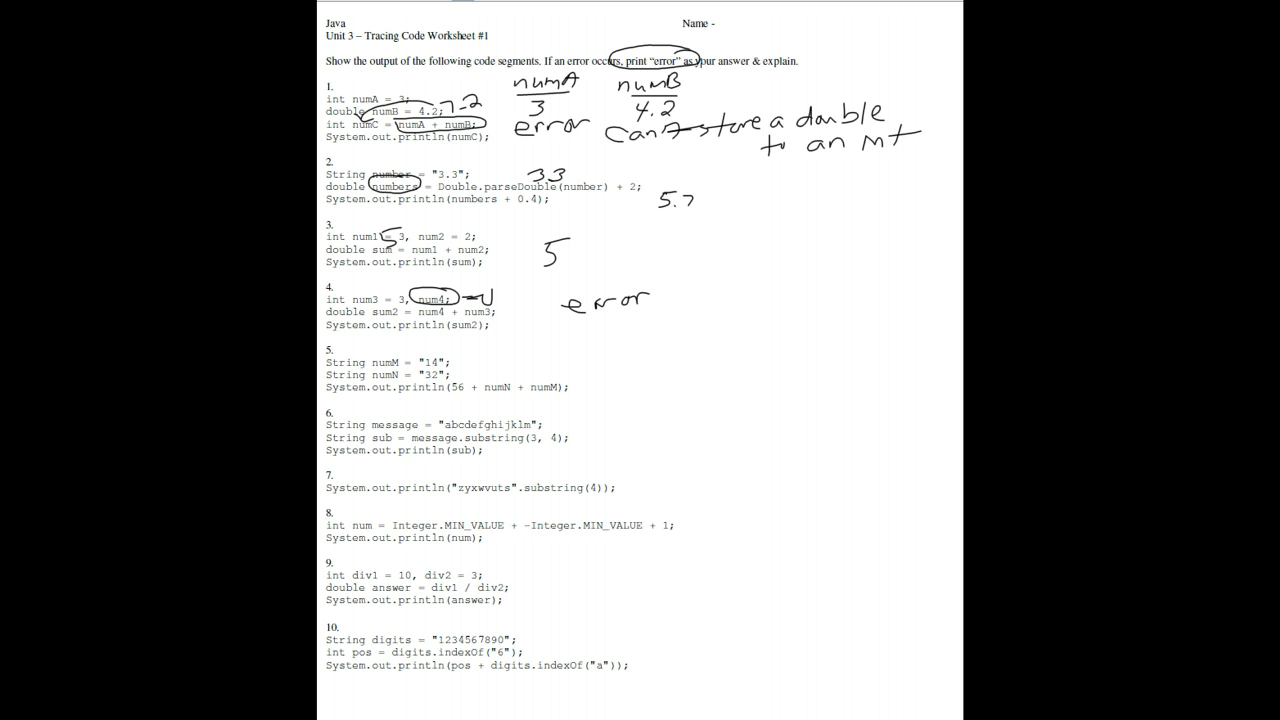
type("nu")
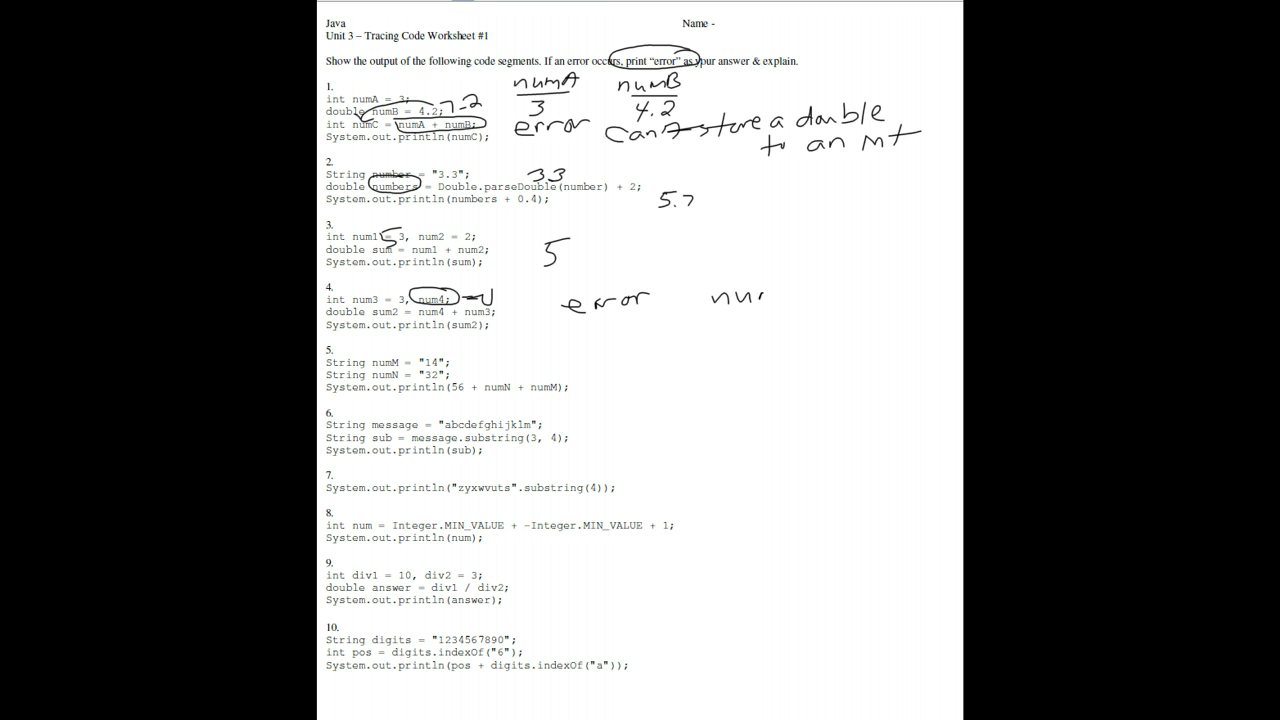